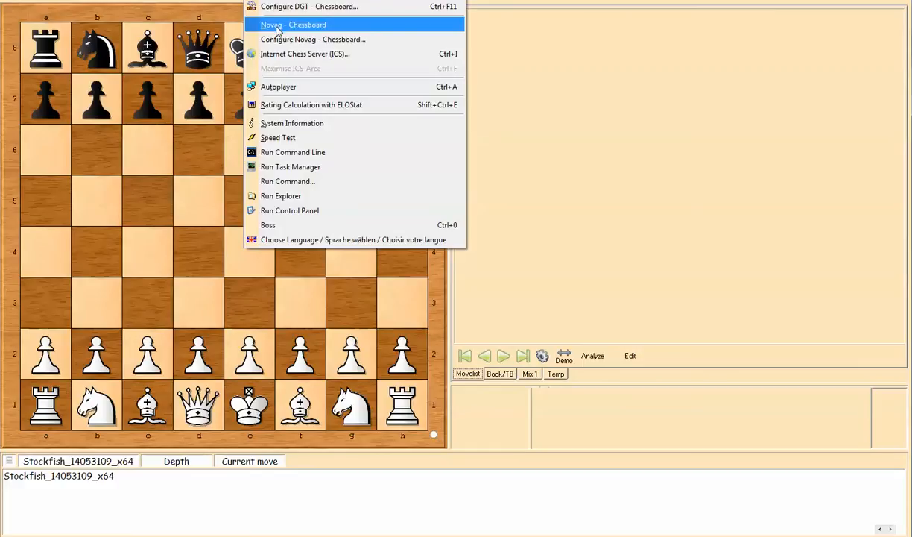
Step: Query the Novag board via Extras, confirming it identifies as DIAMOND II 1.02 on COM4, and review the communication log
left_click(291, 23)
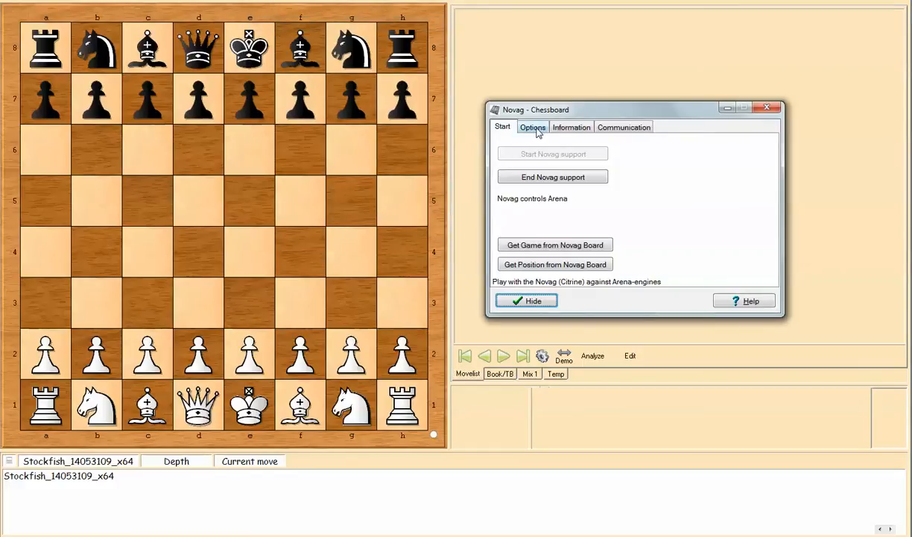
left_click(532, 126)
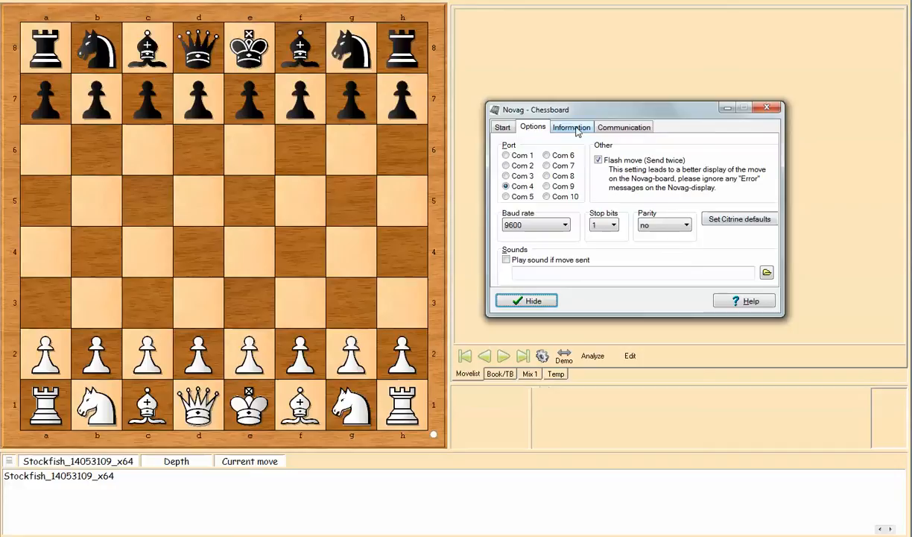
left_click(571, 127)
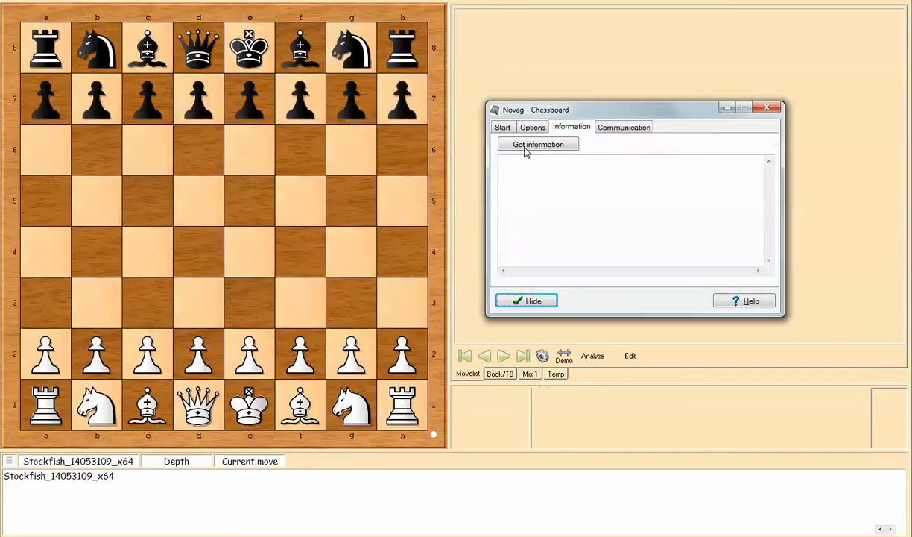
left_click(537, 143)
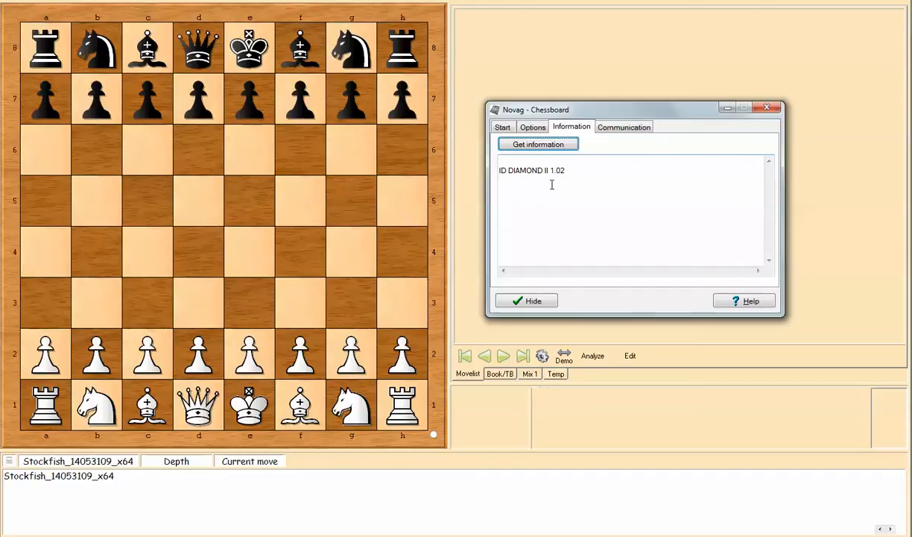
mouse_move(625, 127)
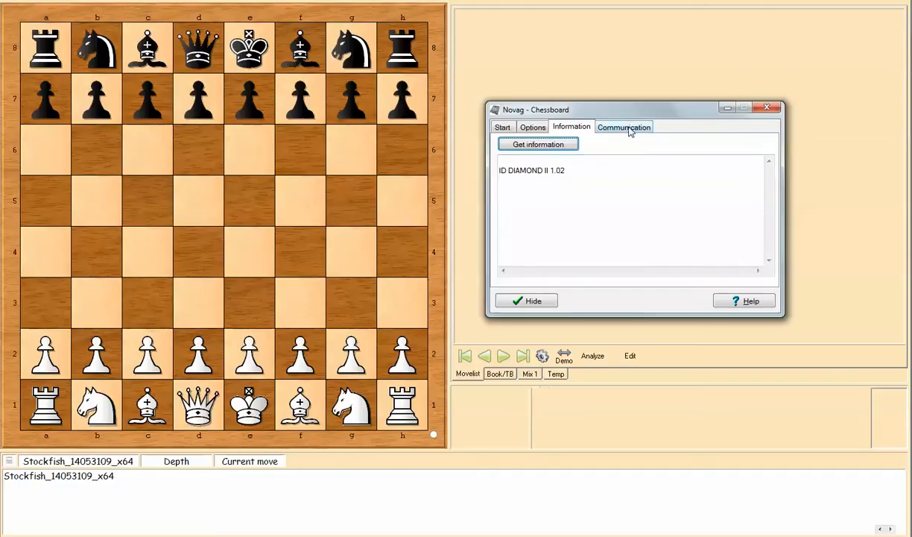
left_click(623, 126)
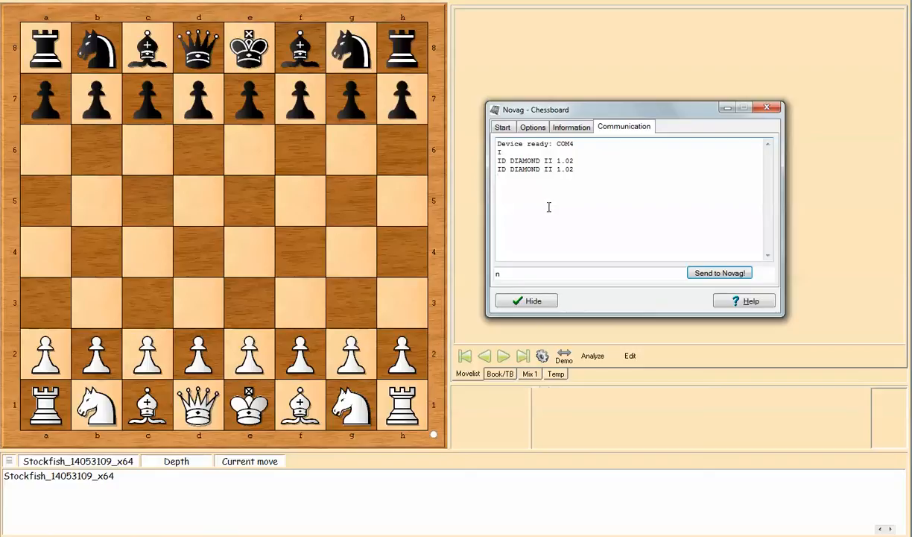
left_click(502, 125)
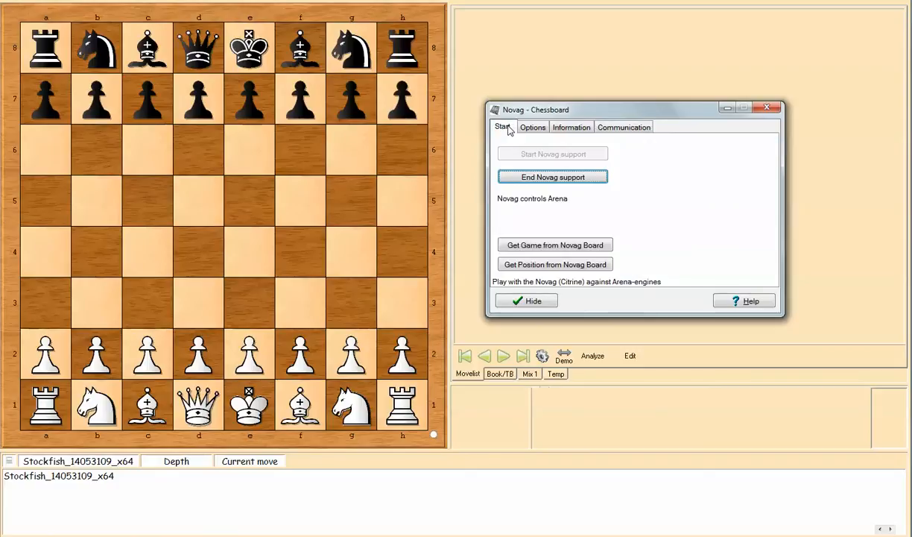
mouse_move(529, 257)
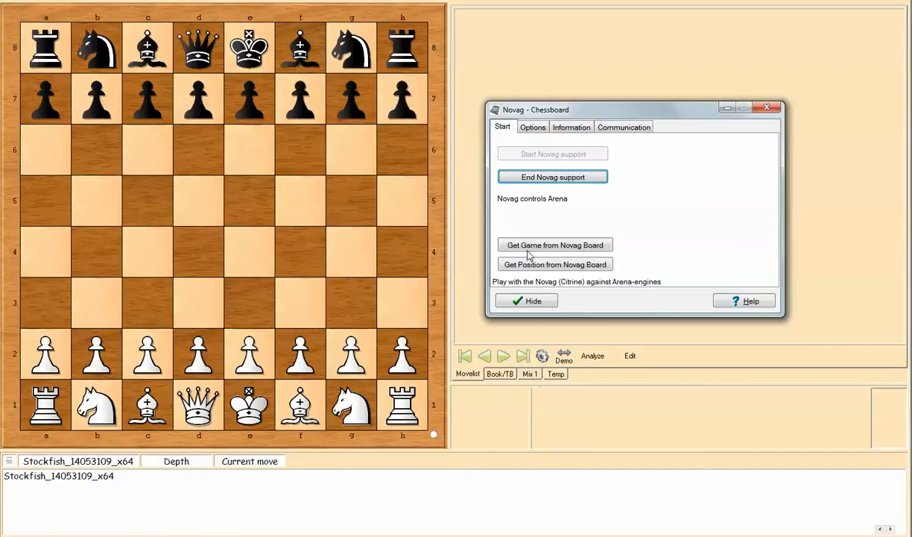
mouse_move(580, 256)
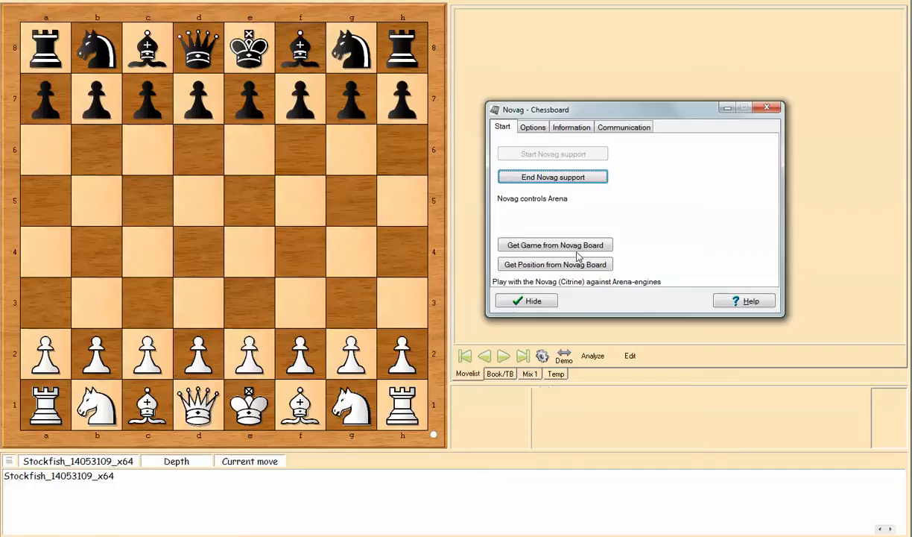
Step: Get the game from the Novag board so the Spanish Opening moves up to 7...d5 fill the move list
left_click(555, 245)
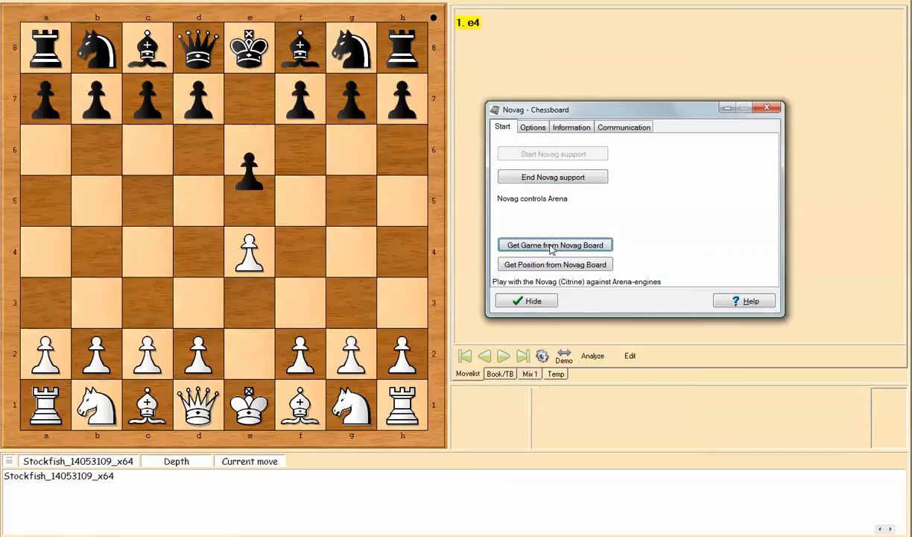
left_click(554, 244)
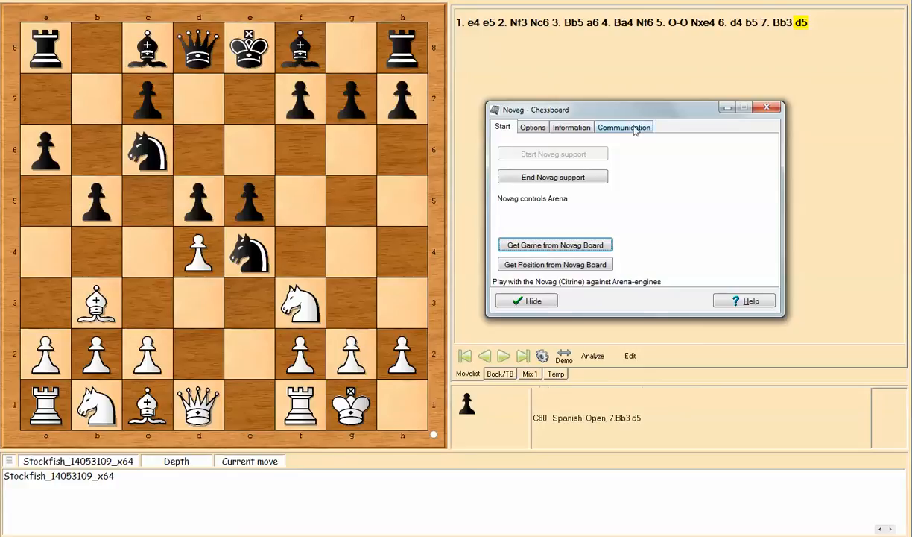
Step: Show the Communication log of received white and black moves and reposition the board window
left_click(623, 127)
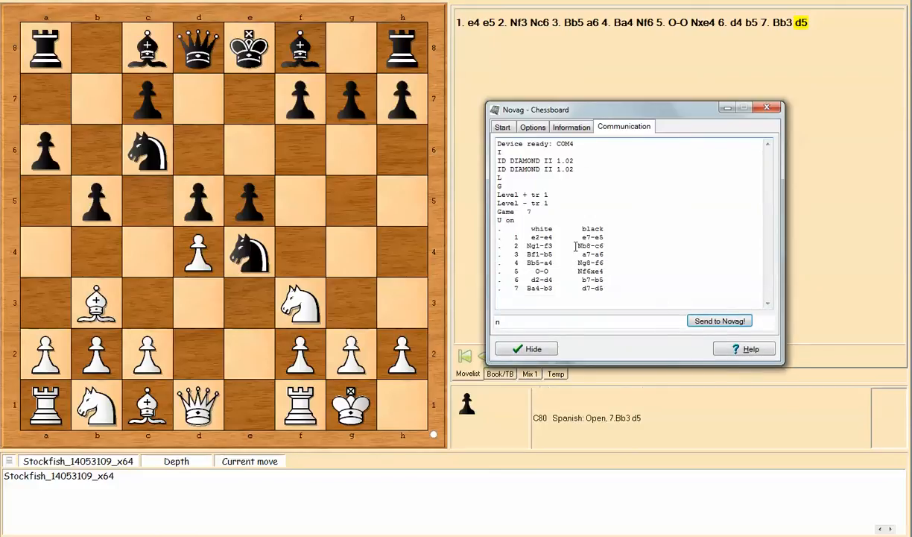
left_click_drag(633, 110, 663, 70)
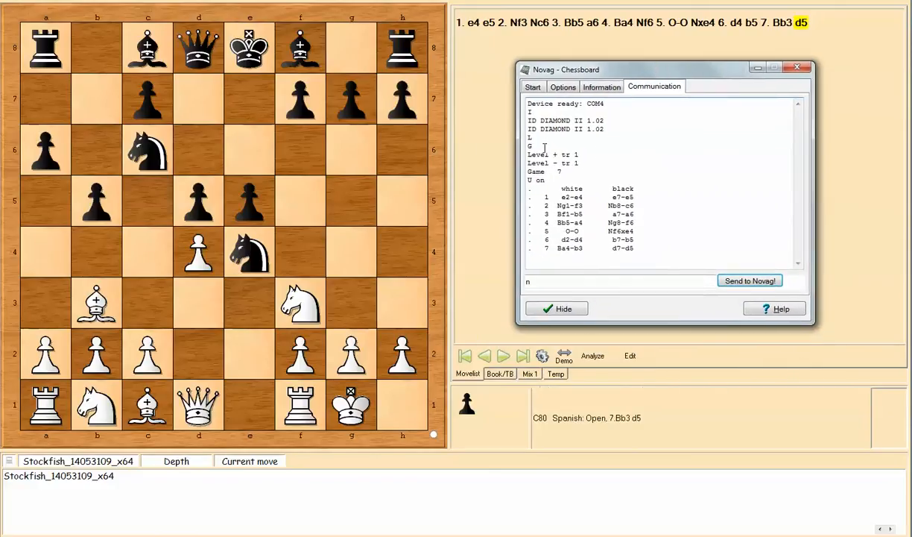
left_click_drag(529, 137, 641, 241)
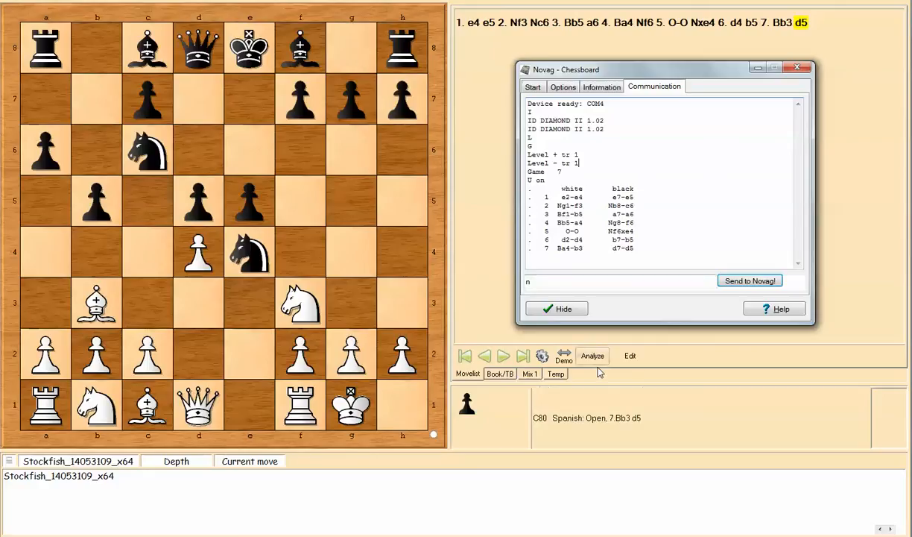
mouse_move(605, 406)
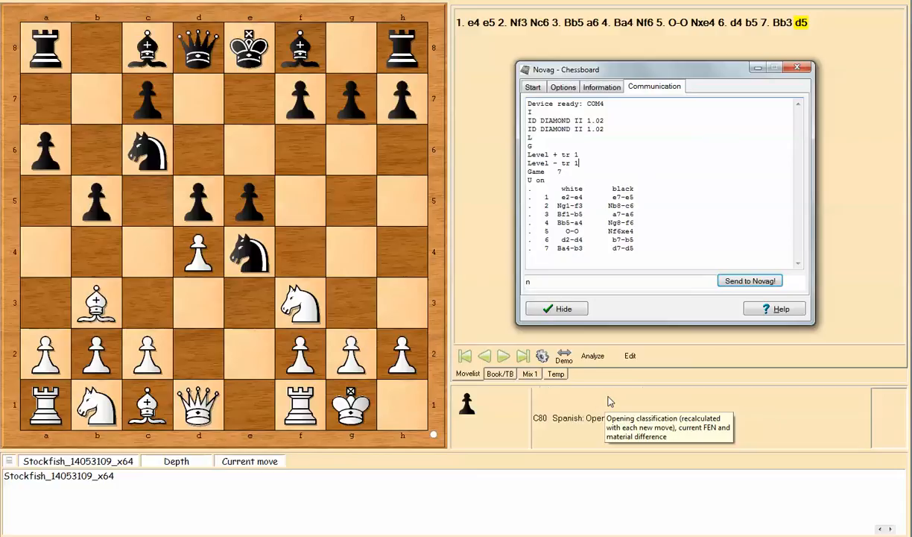
Step: Hide the Novag window and start Stockfish analysing the Sicilian Dragon endgame with a best-move arrow
left_click(592, 354)
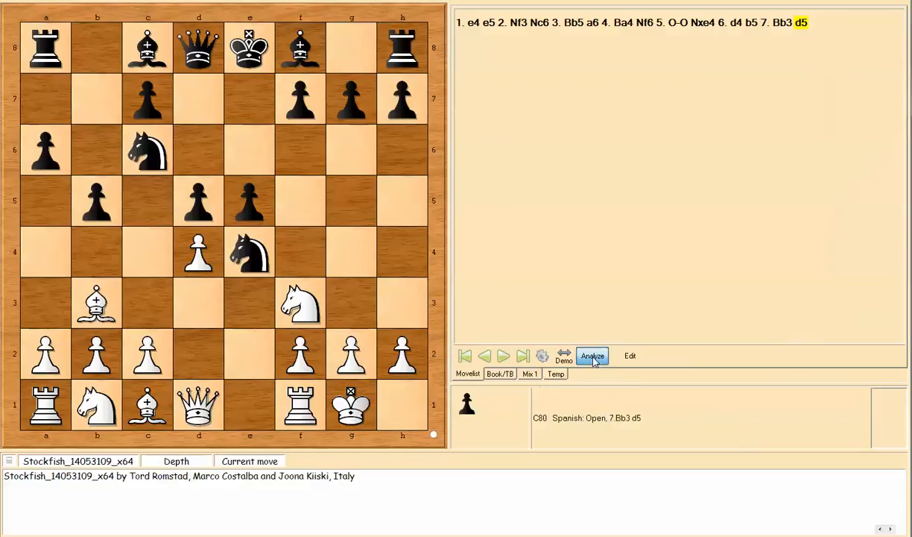
left_click(593, 355)
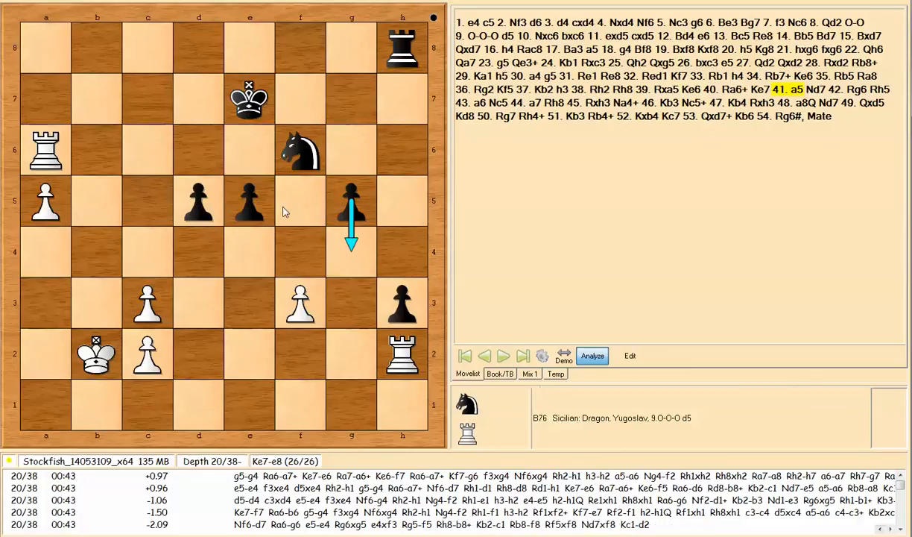
Step: Advance the rook endgame move by move to around move 45, letting Stockfish redraw its best-move arrow each time
left_click(504, 354)
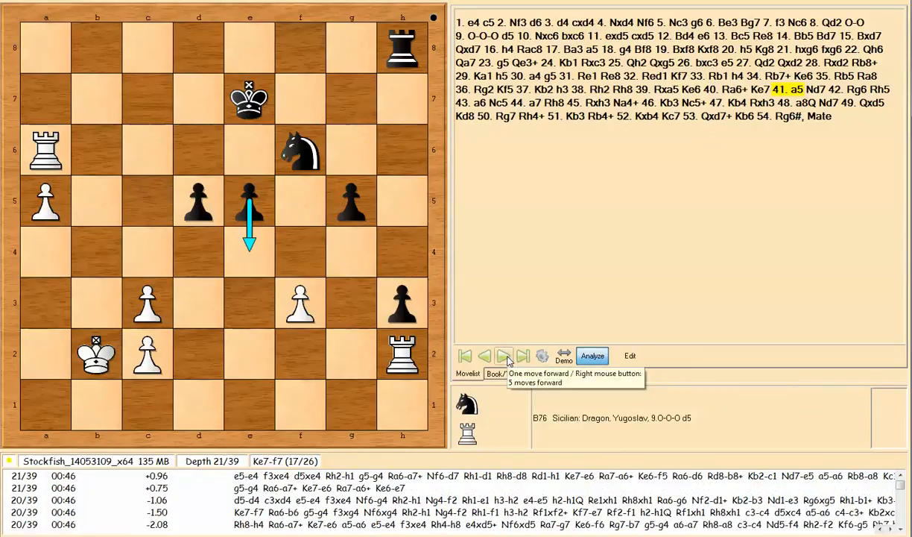
left_click(503, 355)
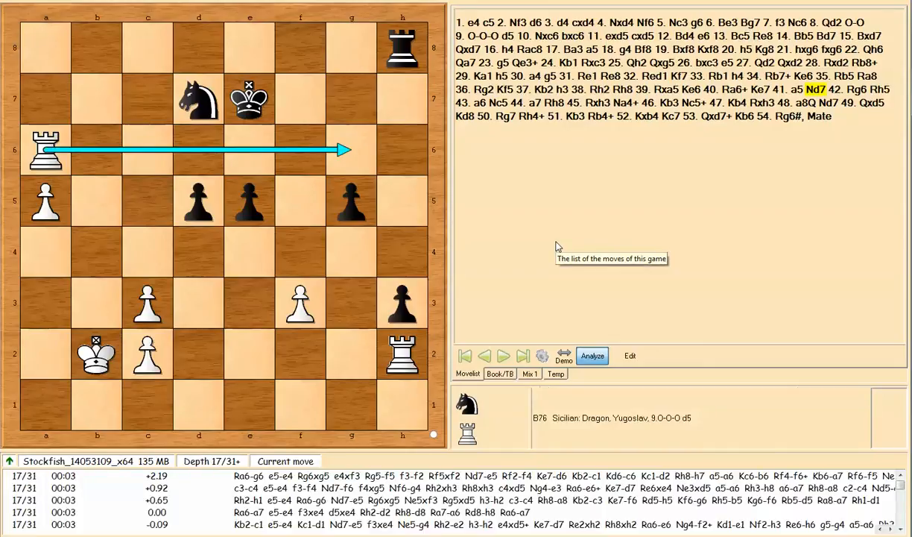
mouse_move(486, 241)
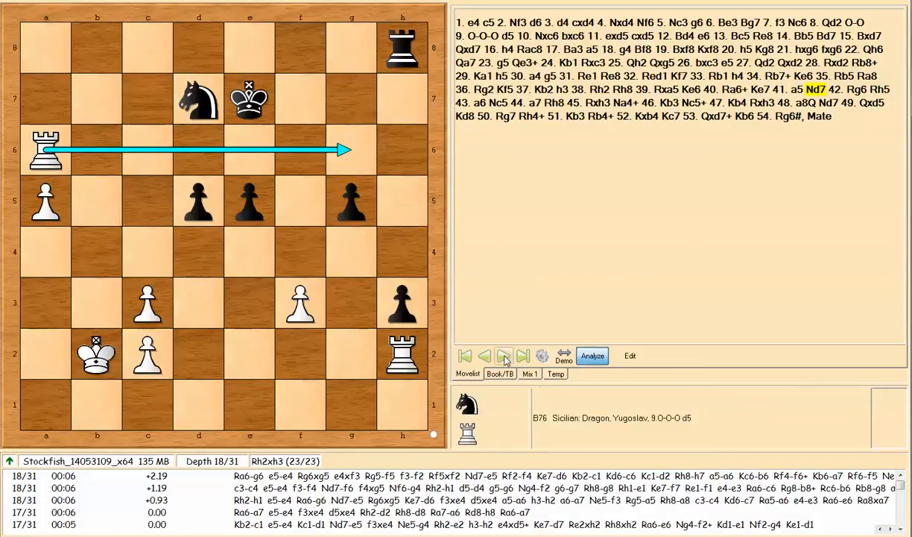
mouse_move(504, 355)
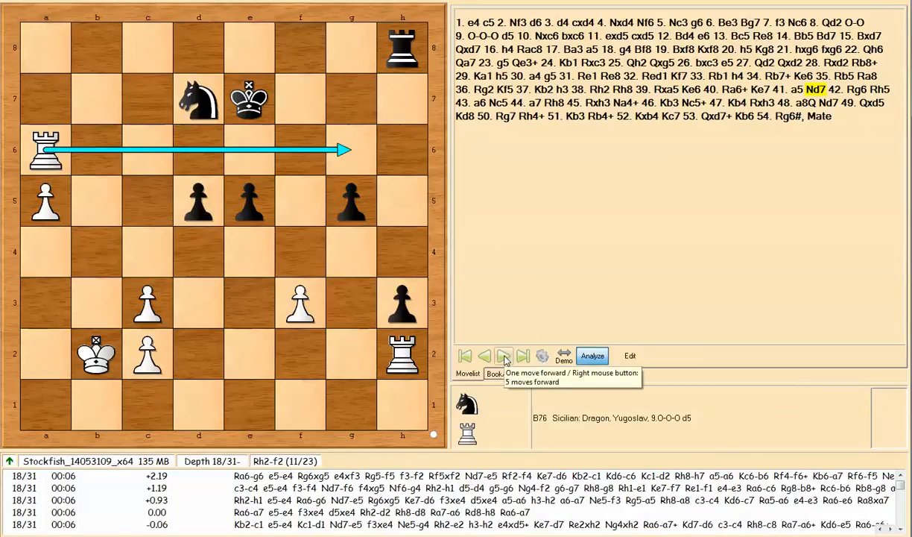
left_click(504, 354)
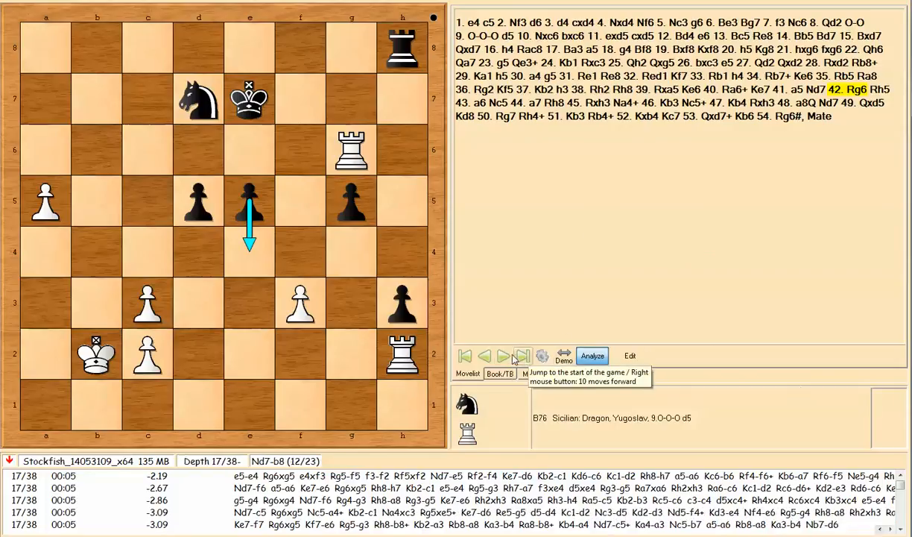
left_click(504, 355)
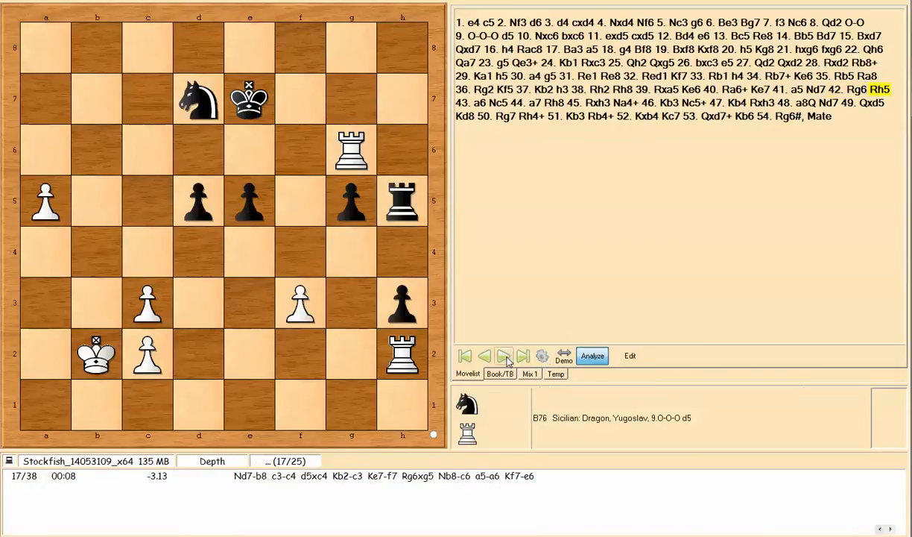
left_click(504, 354)
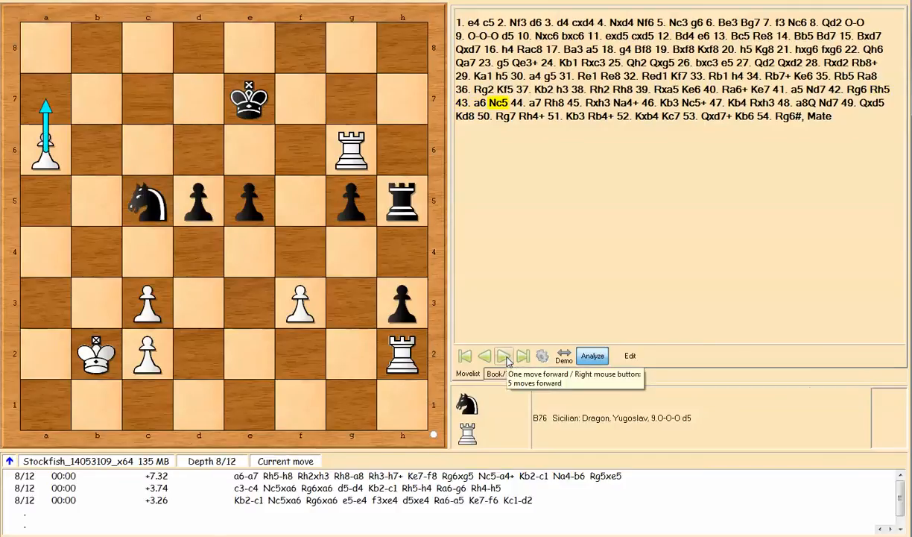
left_click(504, 354)
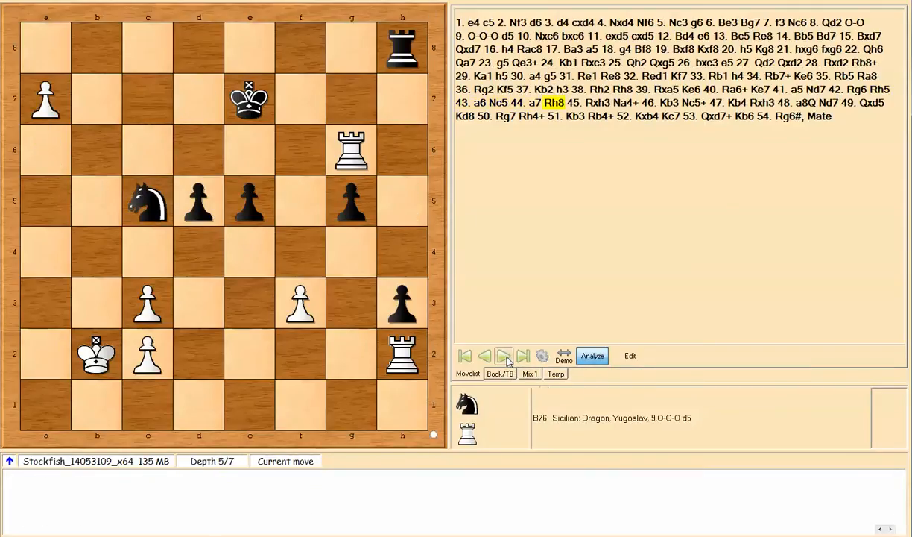
left_click(504, 355)
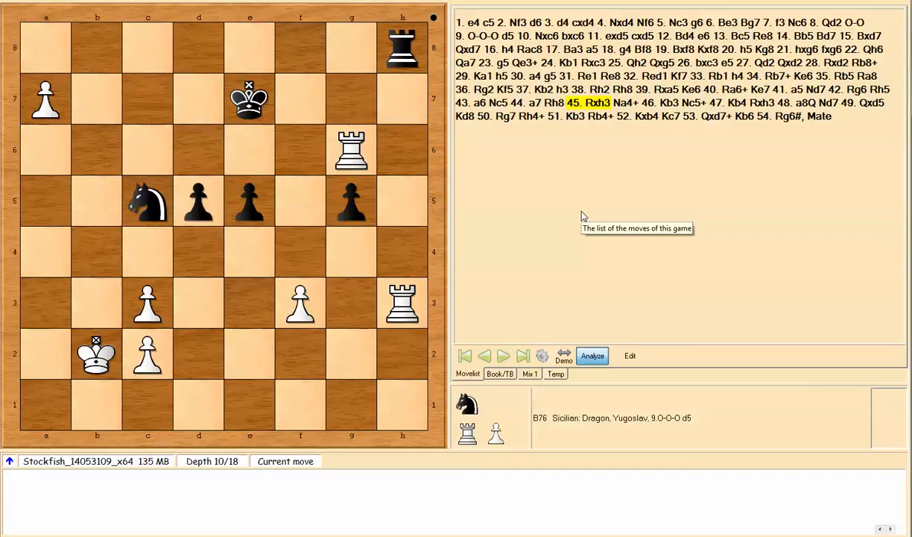
left_click(591, 355)
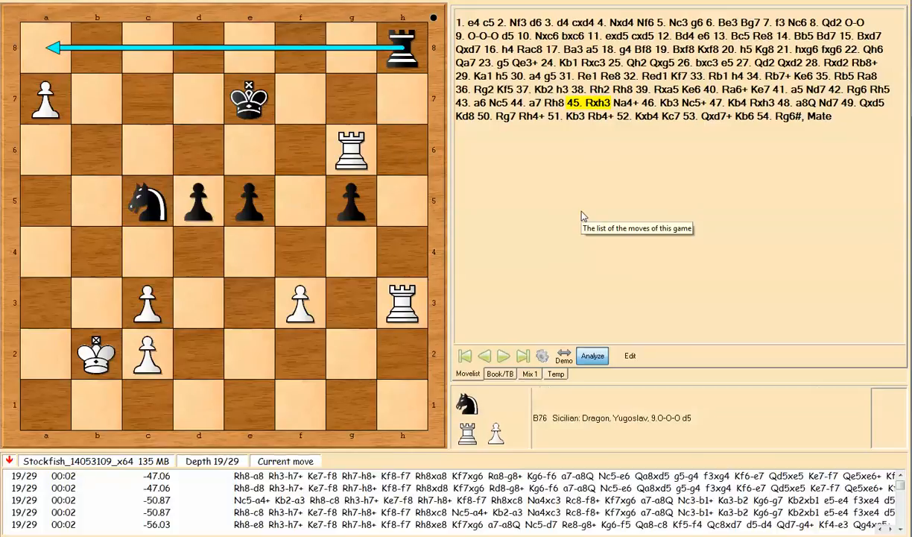